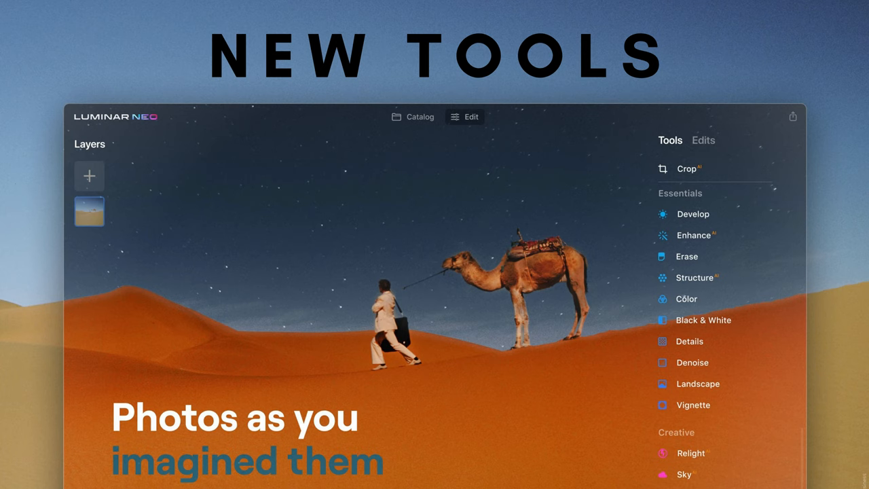
Select the canal houses photo 'Landscape tutorial.jpg' in Catalog > All Photos.
{"action": "left_click", "coordinate": [413, 117]}
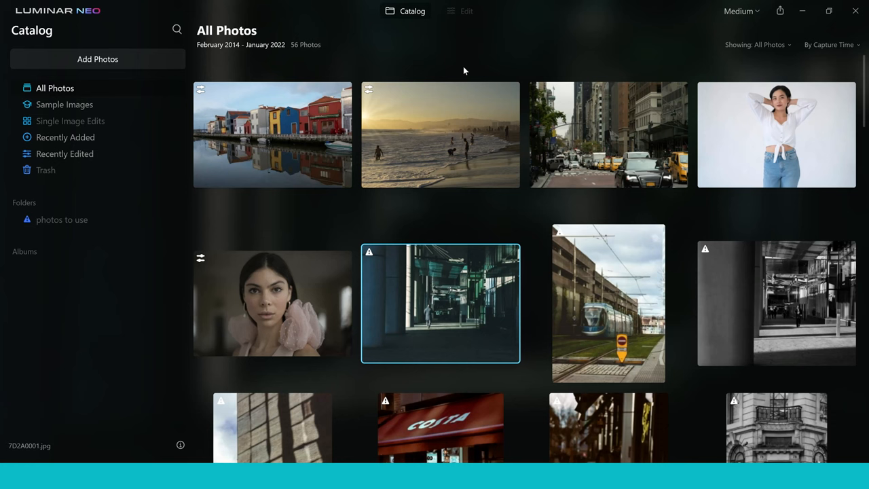
{"action": "mouse_move", "coordinate": [450, 55]}
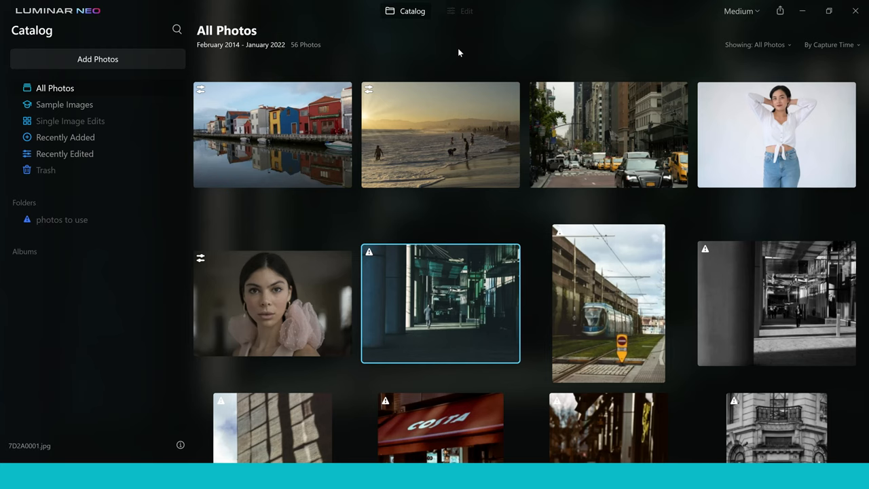
{"action": "mouse_move", "coordinate": [443, 62]}
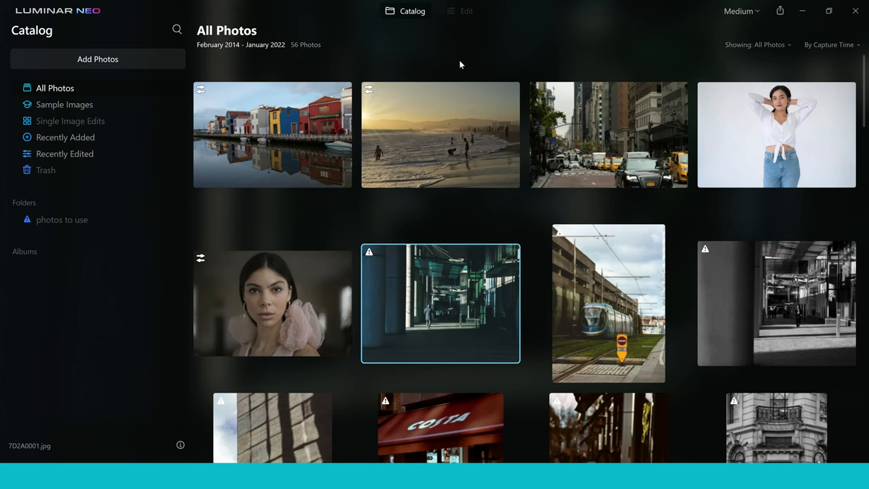
{"action": "mouse_move", "coordinate": [328, 151]}
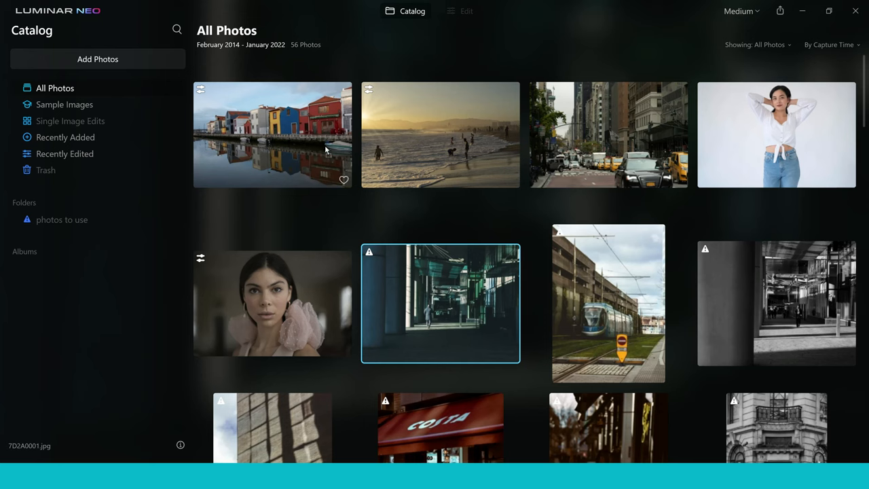
{"action": "left_click", "coordinate": [272, 135]}
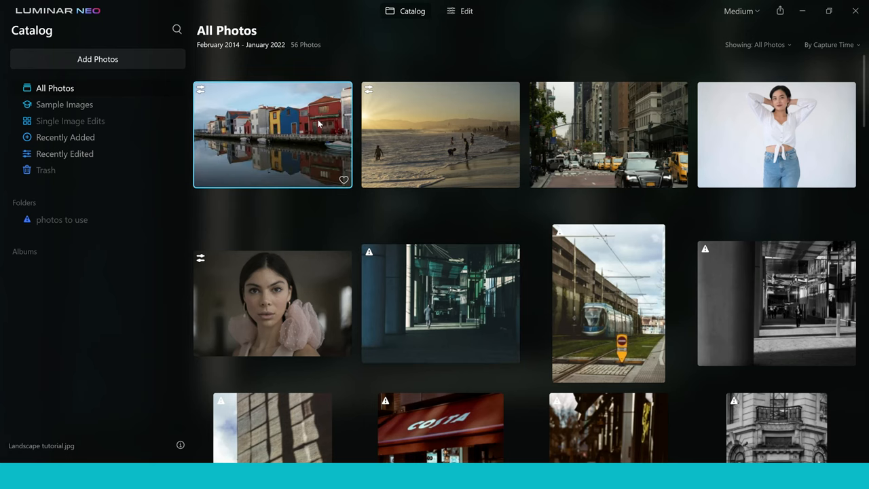
View the canal photo large, then switch to 'Close up portrait tutorial.jpg' from the filmstrip.
{"action": "double_click", "coordinate": [272, 134]}
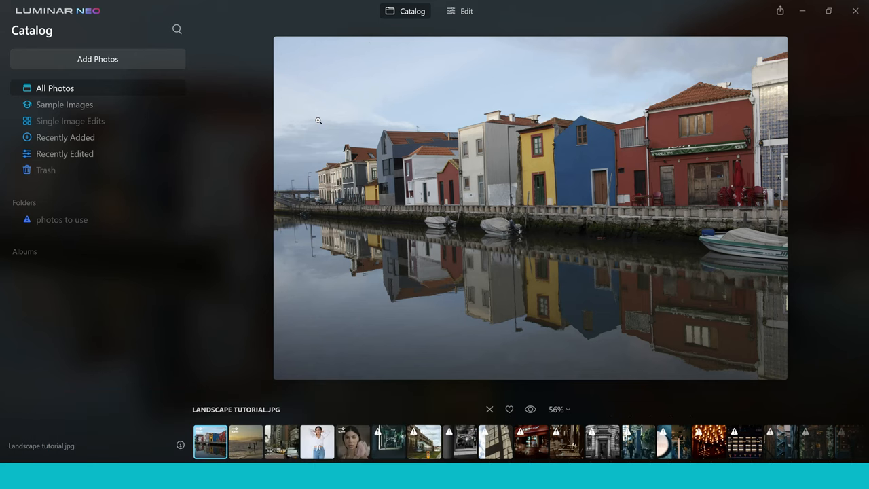
{"action": "mouse_move", "coordinate": [237, 119]}
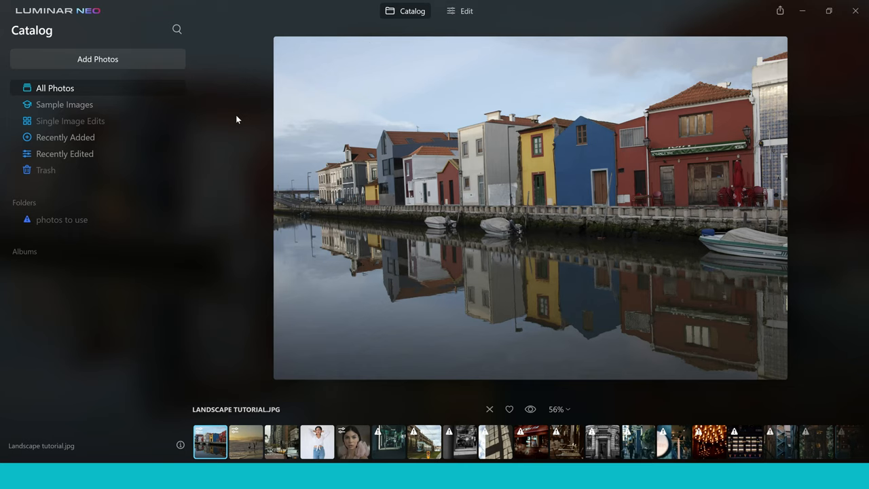
{"action": "mouse_move", "coordinate": [362, 430]}
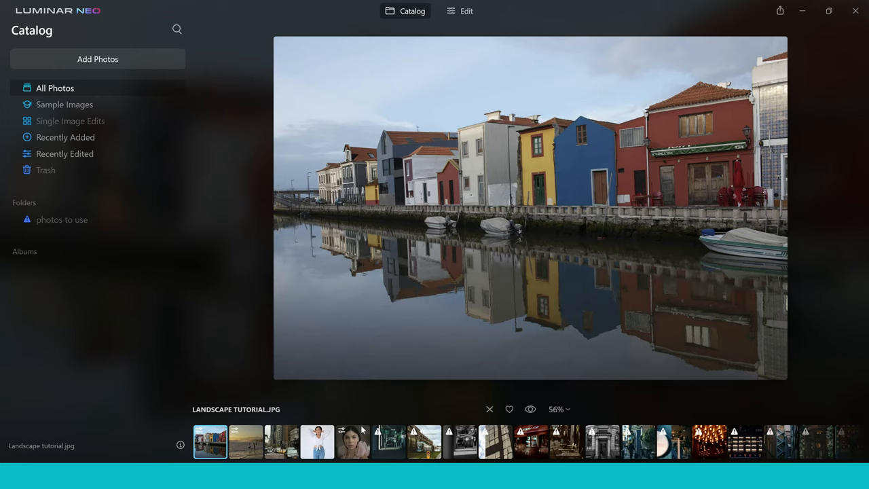
{"action": "left_click", "coordinate": [352, 442]}
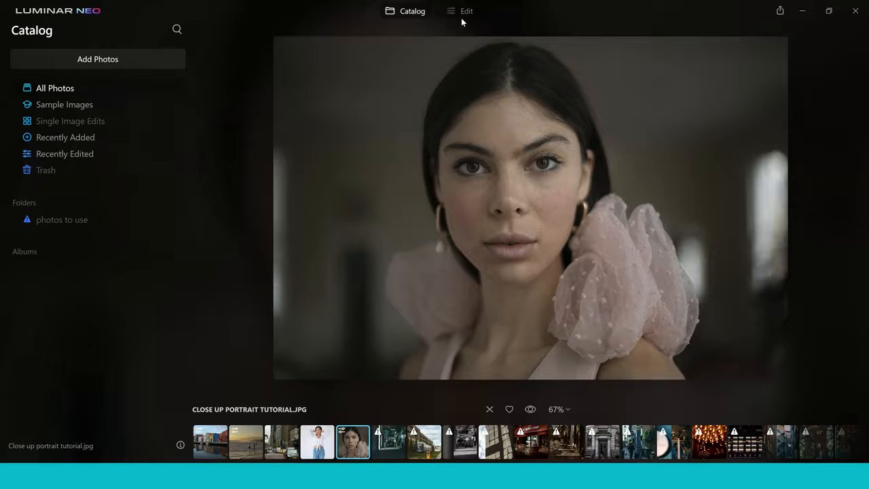
Switch the close-up portrait into Edit mode.
{"action": "left_click", "coordinate": [467, 11]}
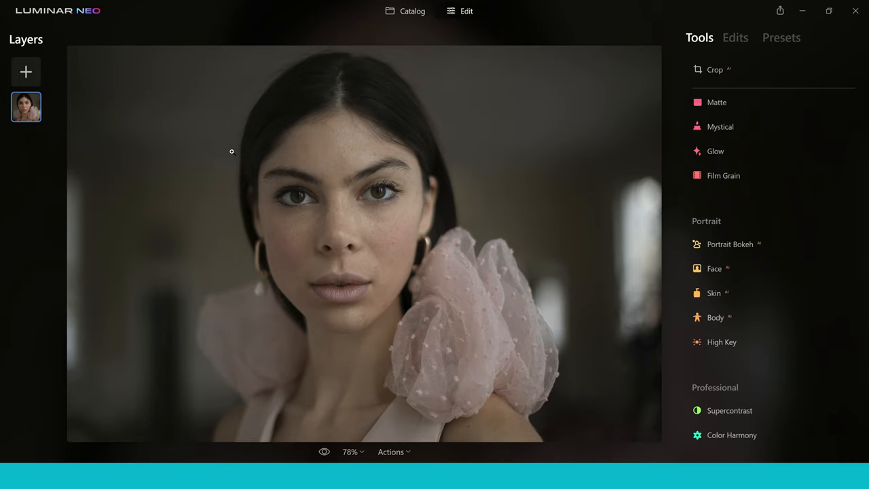
{"action": "mouse_move", "coordinate": [26, 72]}
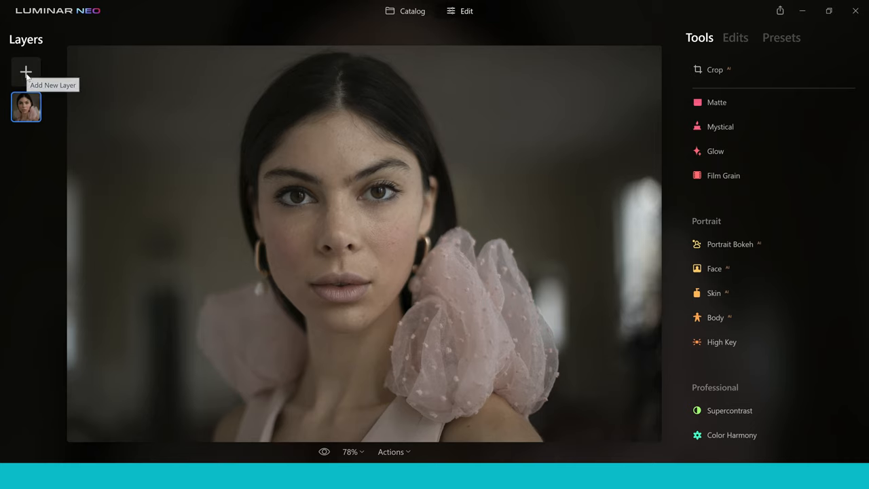
Add a purple flare light layer with Screen blend and settle its opacity at 33.
{"action": "left_click", "coordinate": [26, 71]}
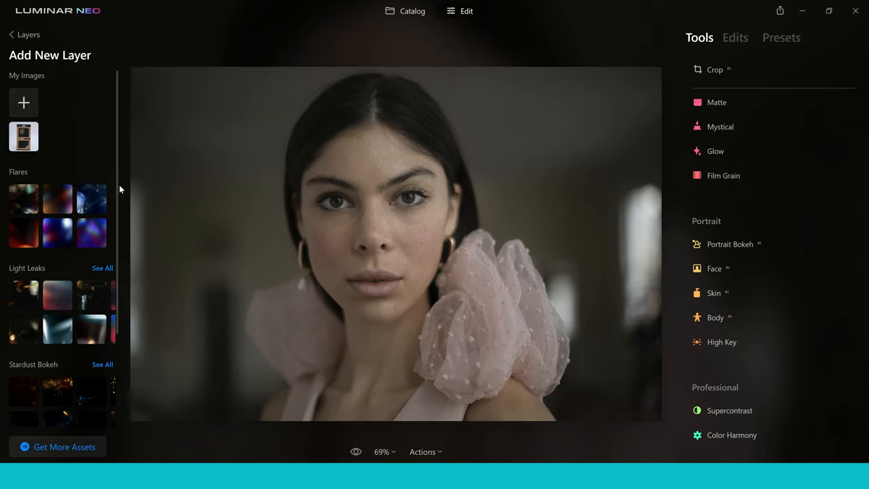
{"action": "mouse_move", "coordinate": [120, 162]}
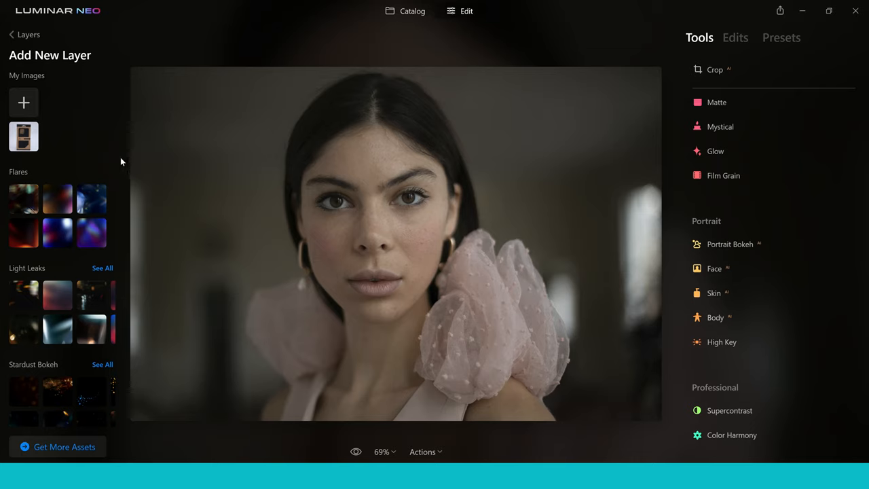
{"action": "mouse_move", "coordinate": [126, 272]}
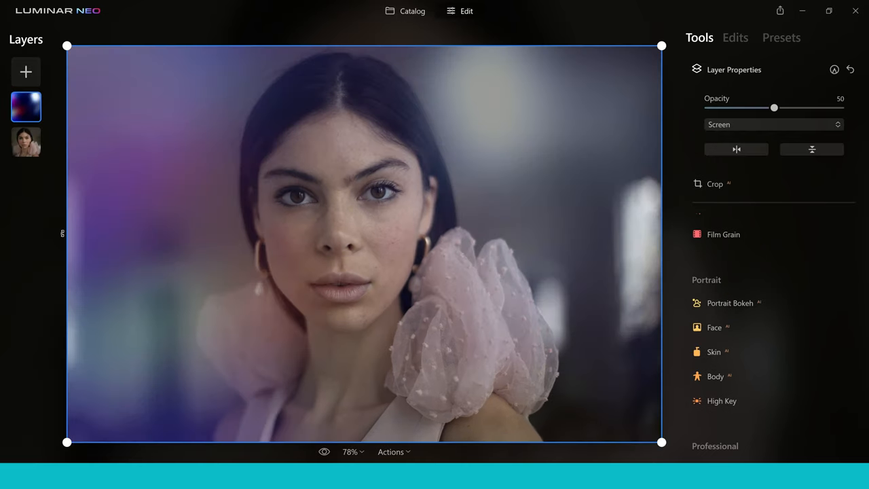
{"action": "mouse_move", "coordinate": [251, 252]}
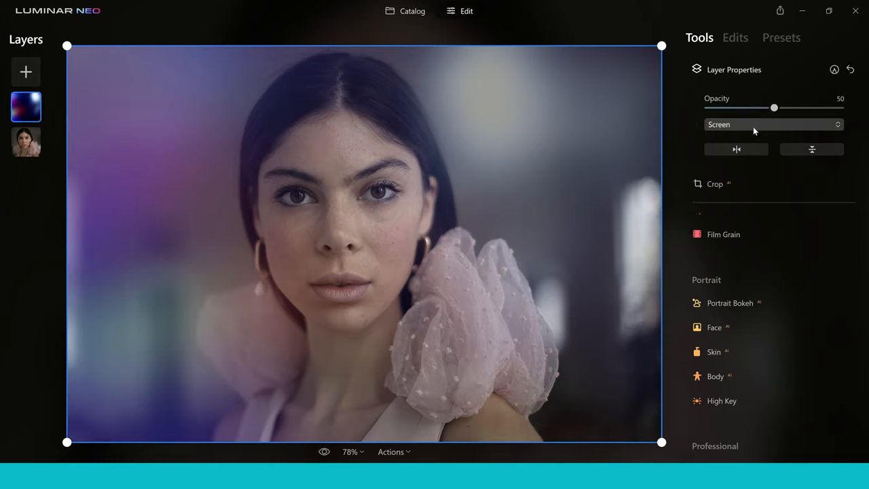
{"action": "left_click_drag", "start_coordinate": [774, 108], "coordinate": [760, 108]}
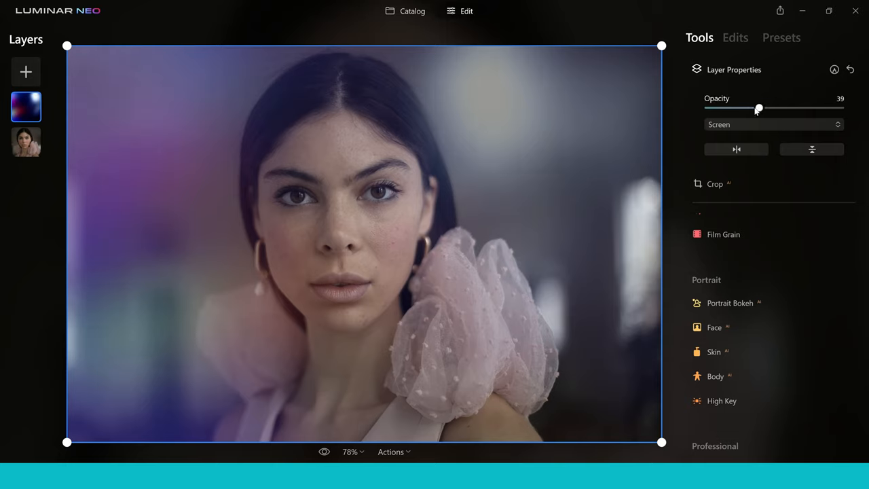
{"action": "left_click_drag", "start_coordinate": [759, 108], "coordinate": [746, 108]}
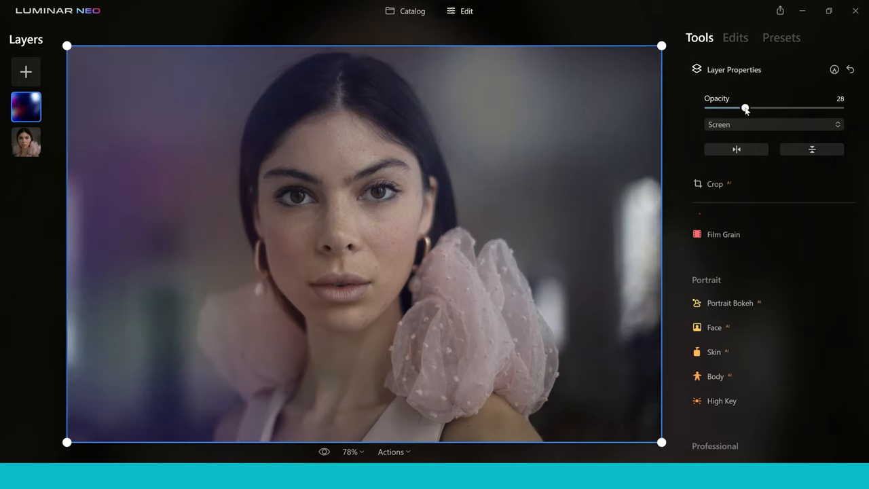
{"action": "left_click_drag", "start_coordinate": [745, 108], "coordinate": [754, 108]}
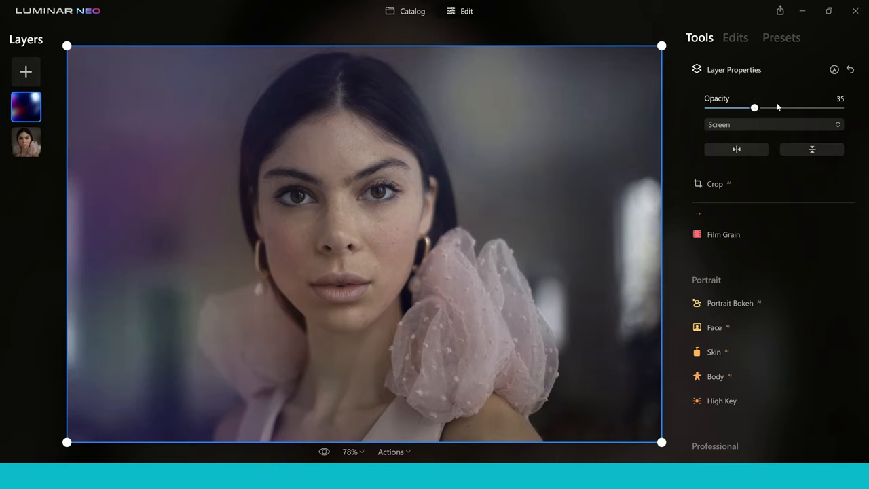
{"action": "left_click_drag", "start_coordinate": [754, 108], "coordinate": [791, 108]}
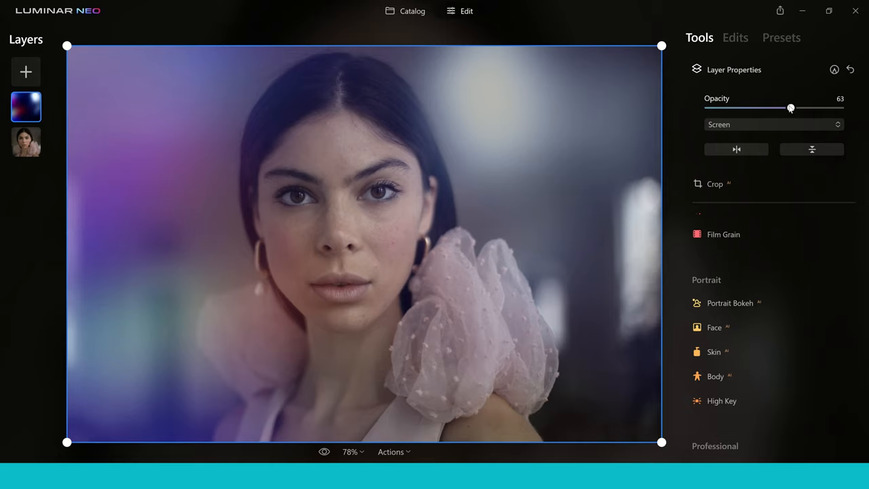
{"action": "left_click_drag", "start_coordinate": [791, 108], "coordinate": [752, 108]}
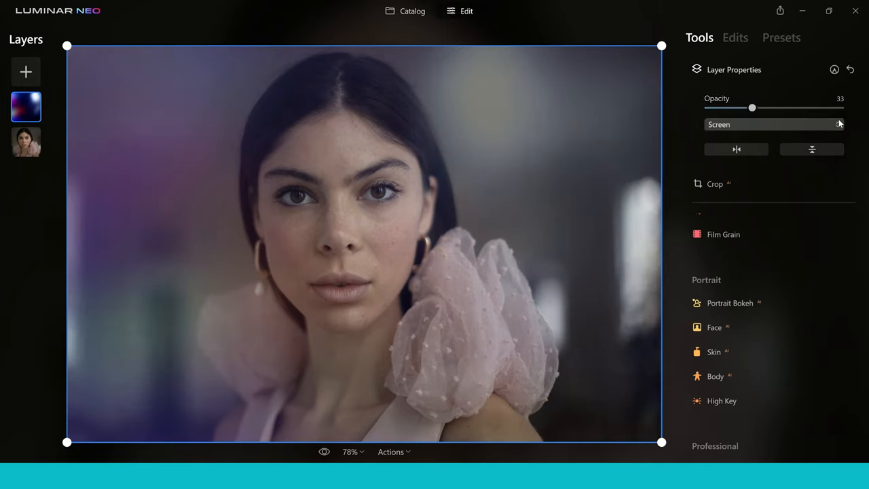
{"action": "left_click", "coordinate": [838, 124]}
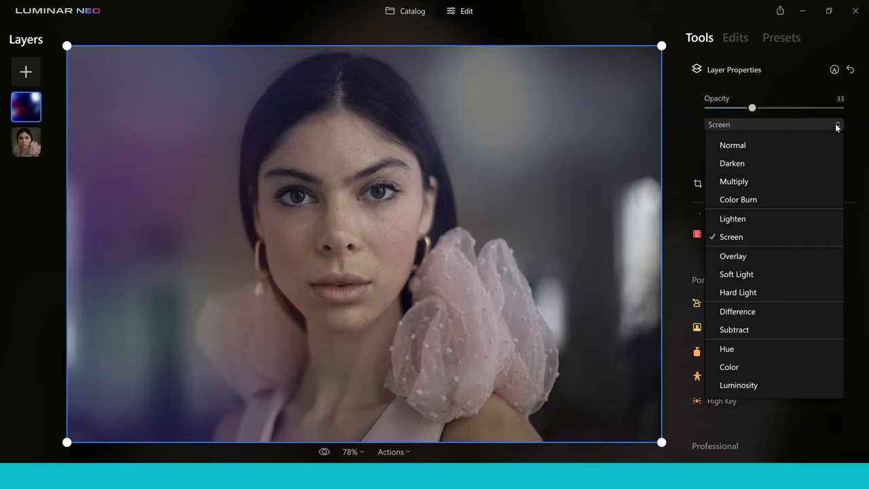
{"action": "mouse_move", "coordinate": [757, 181]}
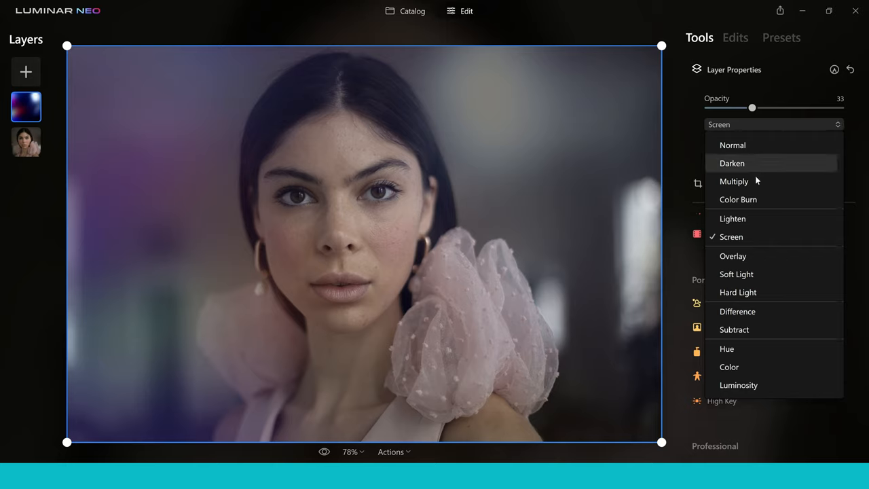
{"action": "left_click", "coordinate": [732, 218]}
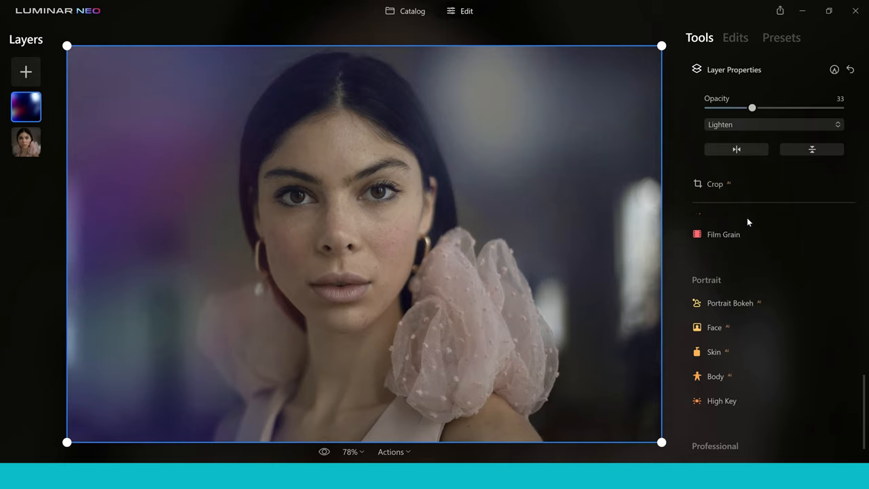
{"action": "left_click", "coordinate": [773, 124]}
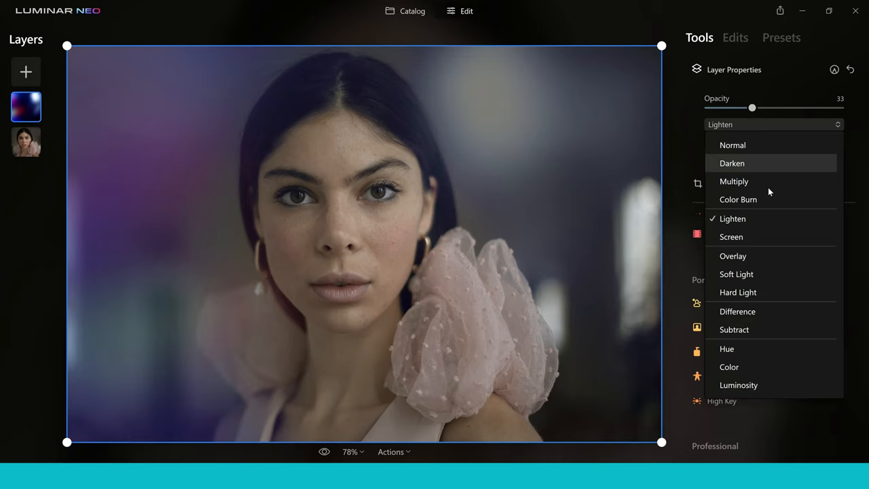
{"action": "left_click", "coordinate": [732, 236]}
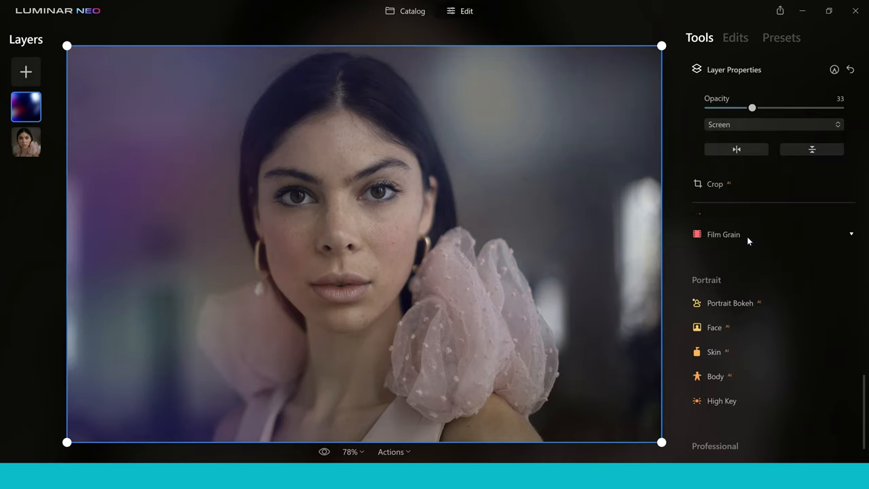
{"action": "mouse_move", "coordinate": [691, 235]}
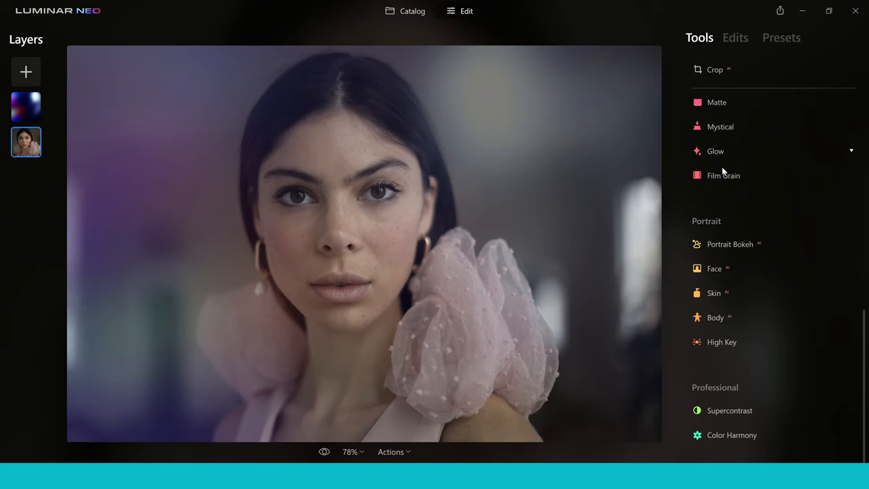
{"action": "mouse_move", "coordinate": [866, 336]}
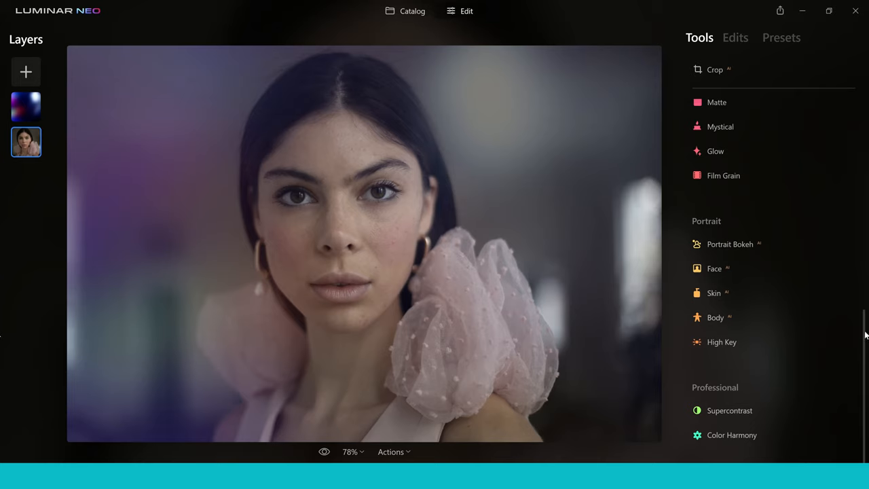
{"action": "mouse_move", "coordinate": [752, 309]}
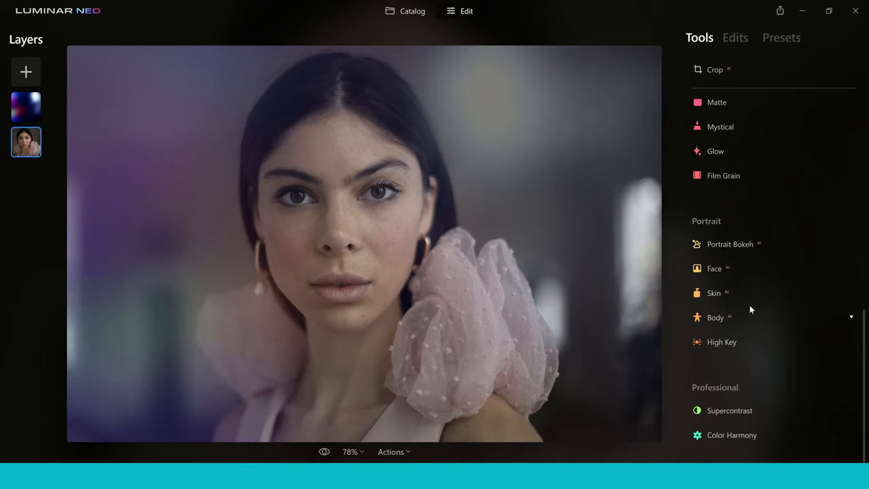
In Face AI, raise Eye Enhancer to 62 and adjust Improve Eyebrows.
{"action": "left_click", "coordinate": [715, 268]}
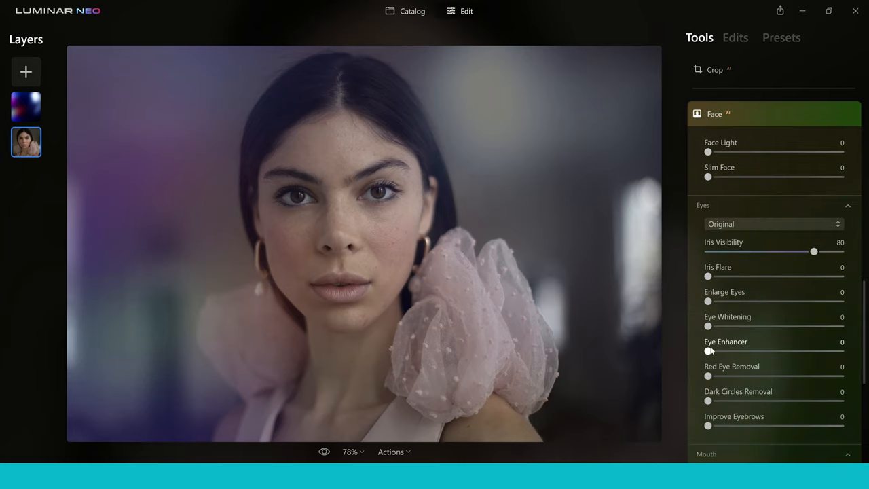
{"action": "left_click_drag", "start_coordinate": [708, 351], "coordinate": [790, 352]}
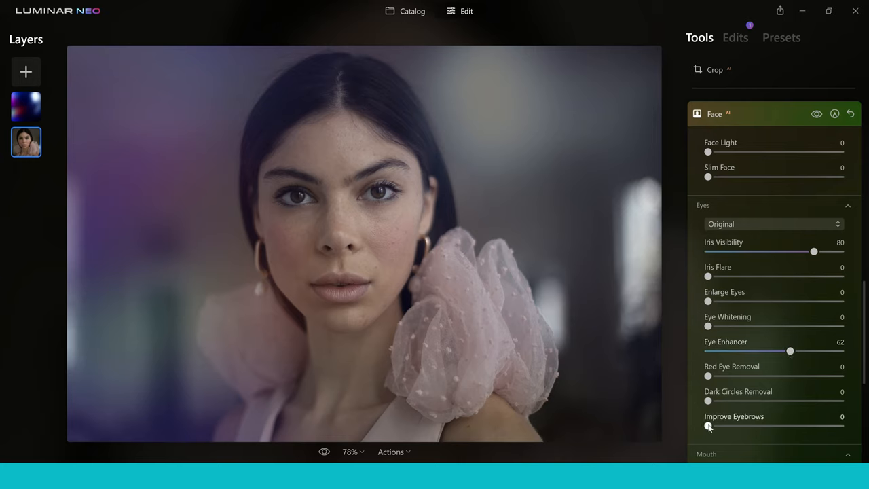
{"action": "left_click_drag", "start_coordinate": [709, 426], "coordinate": [762, 426]}
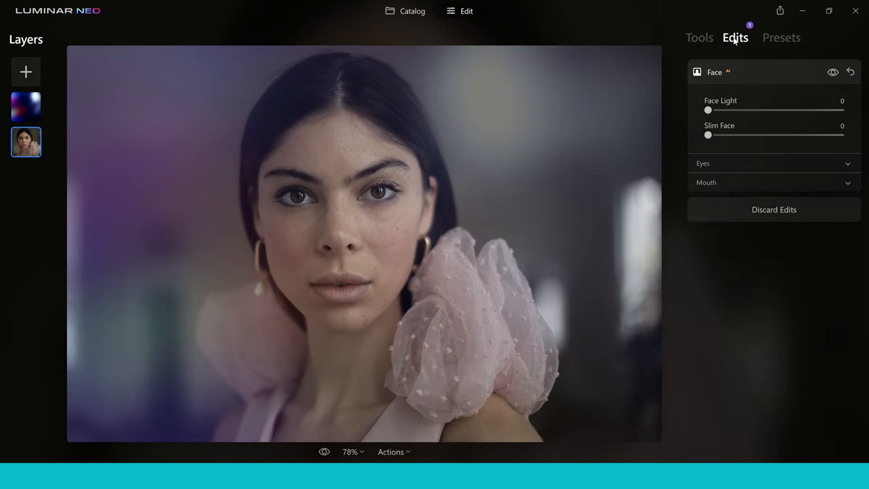
{"action": "mouse_move", "coordinate": [723, 135]}
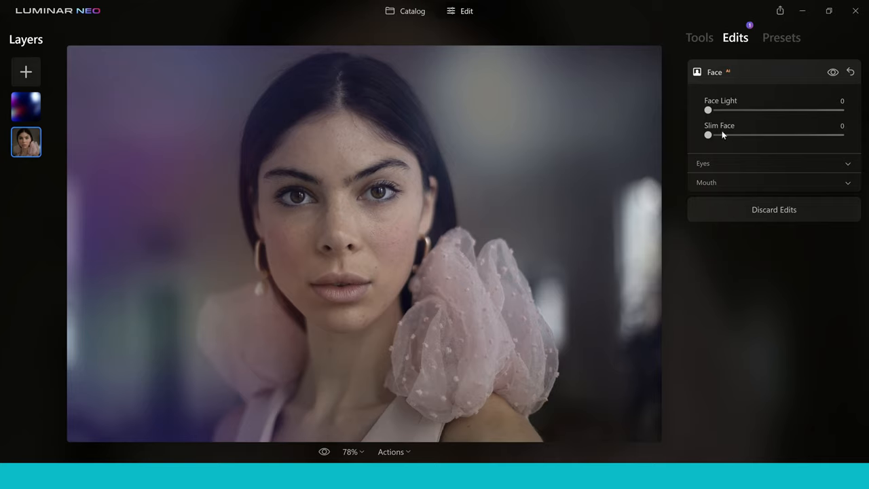
{"action": "mouse_move", "coordinate": [765, 149]}
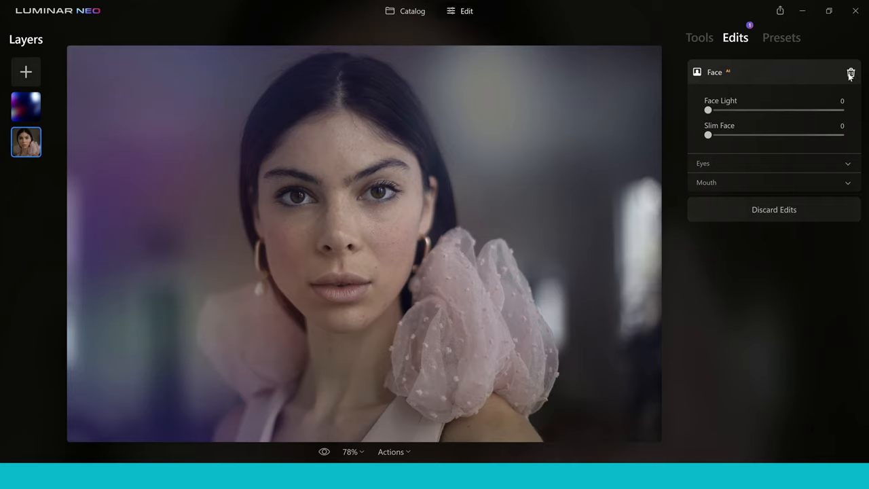
Delete the Face AI edit from the portrait layer with its trash icon.
{"action": "left_click", "coordinate": [851, 73]}
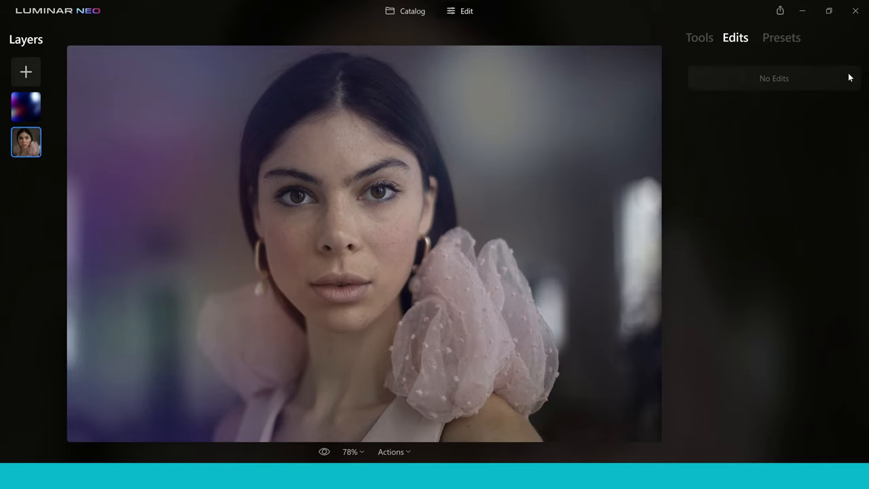
{"action": "mouse_move", "coordinate": [753, 267]}
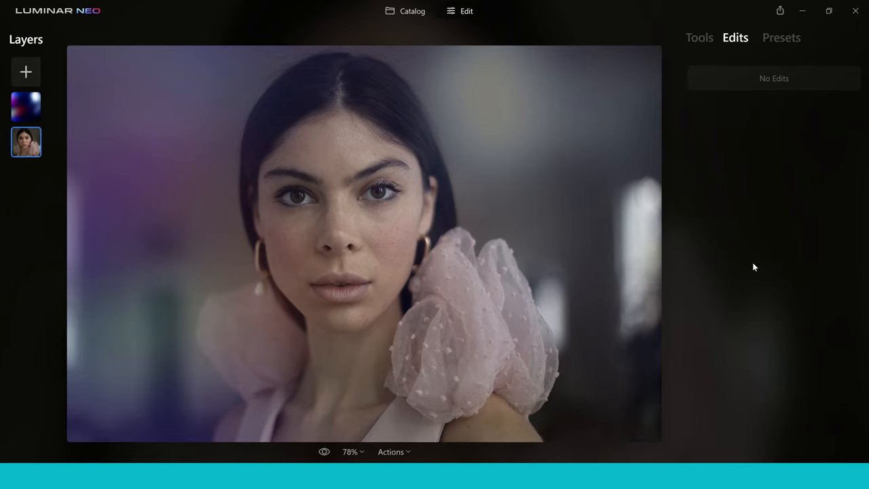
{"action": "mouse_move", "coordinate": [700, 234]}
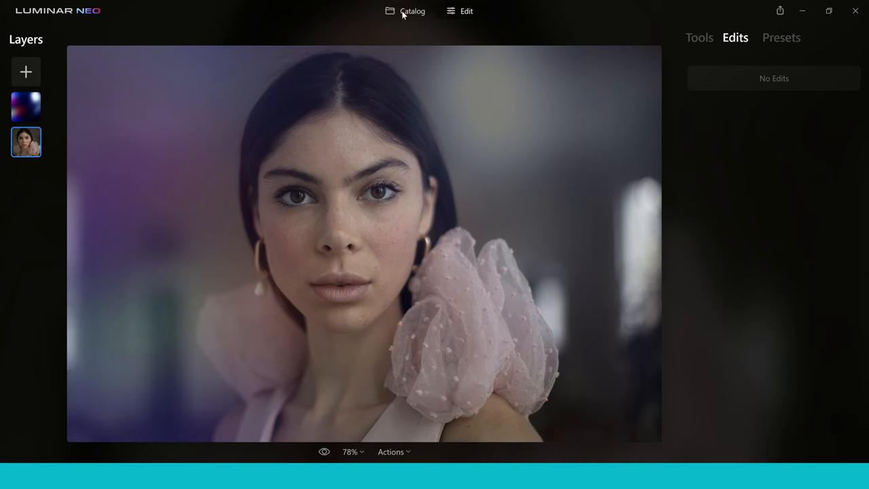
Return to the catalog's All Photos grid and select the next photo to edit.
{"action": "left_click", "coordinate": [413, 11]}
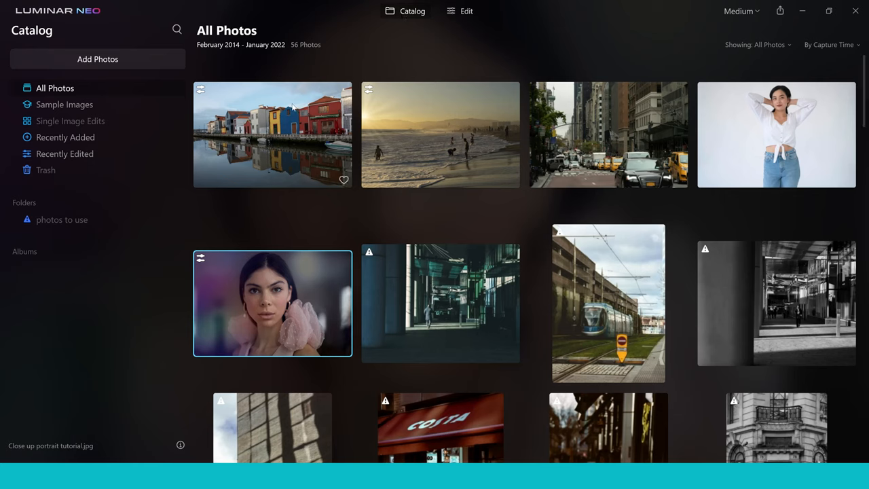
{"action": "left_click", "coordinate": [273, 134]}
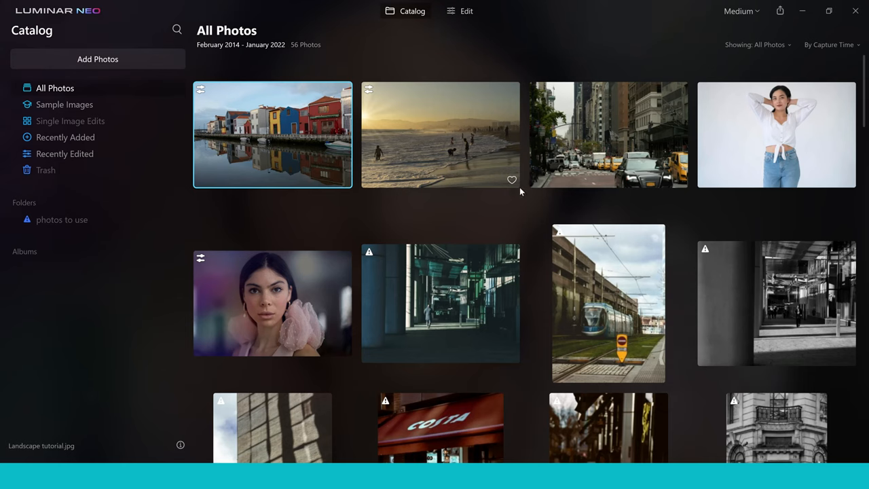
{"action": "mouse_move", "coordinate": [440, 134]}
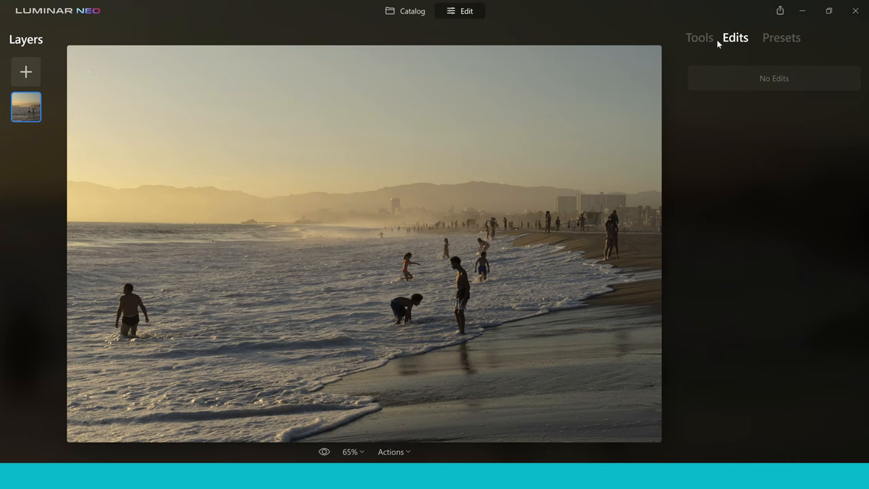
Expand the Relight AI tool from the Tools list for the beach sunset photo.
{"action": "left_click", "coordinate": [700, 37]}
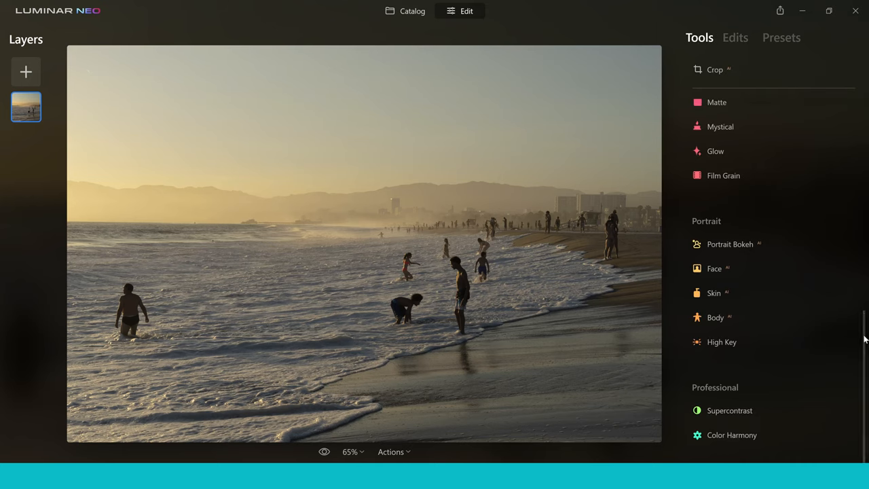
{"action": "scroll", "scroll_direction": "up", "scroll_amount": 3}
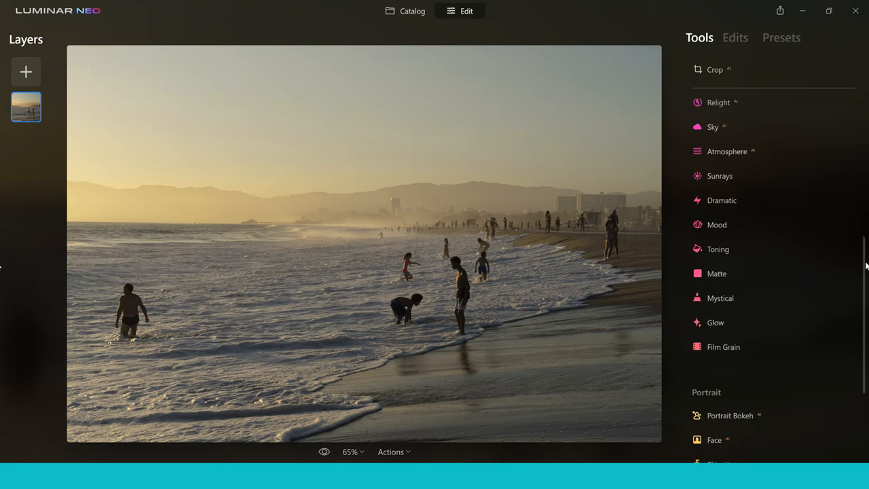
{"action": "left_click", "coordinate": [719, 103]}
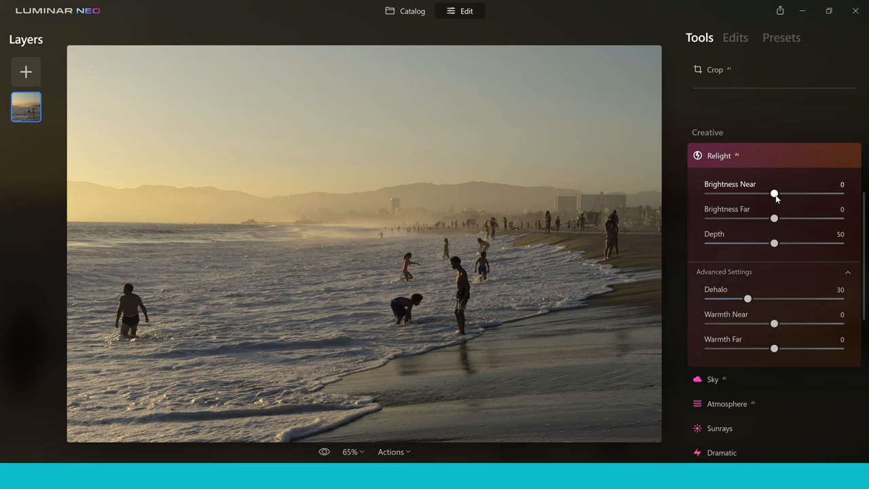
Set Relight Brightness Near to 63 and Depth to 75.
{"action": "left_click_drag", "start_coordinate": [775, 194], "coordinate": [807, 194]}
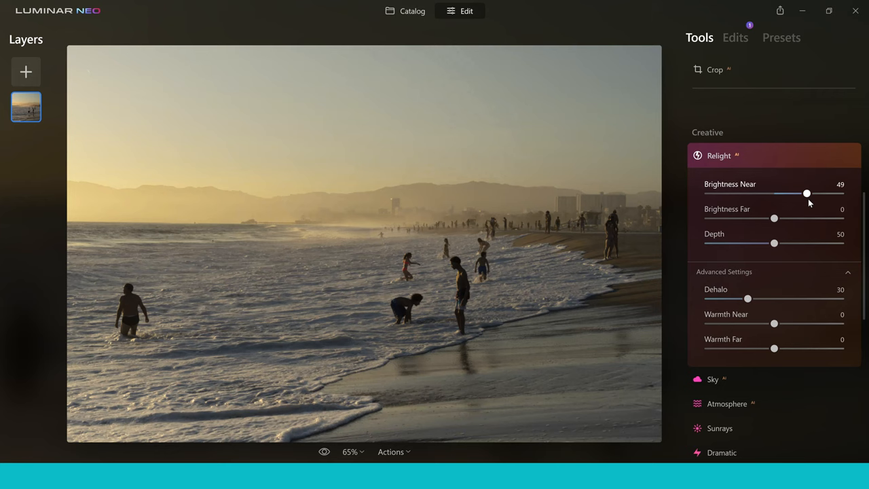
{"action": "left_click_drag", "start_coordinate": [807, 194], "coordinate": [816, 194]}
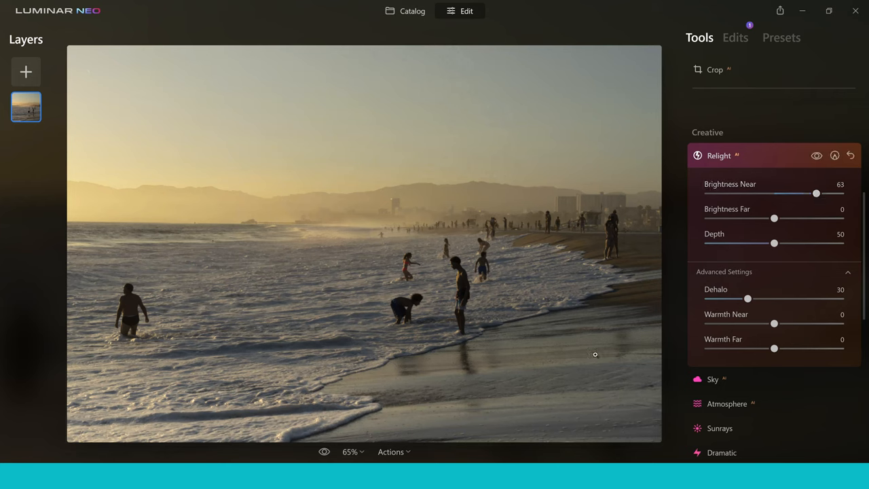
{"action": "mouse_move", "coordinate": [395, 419]}
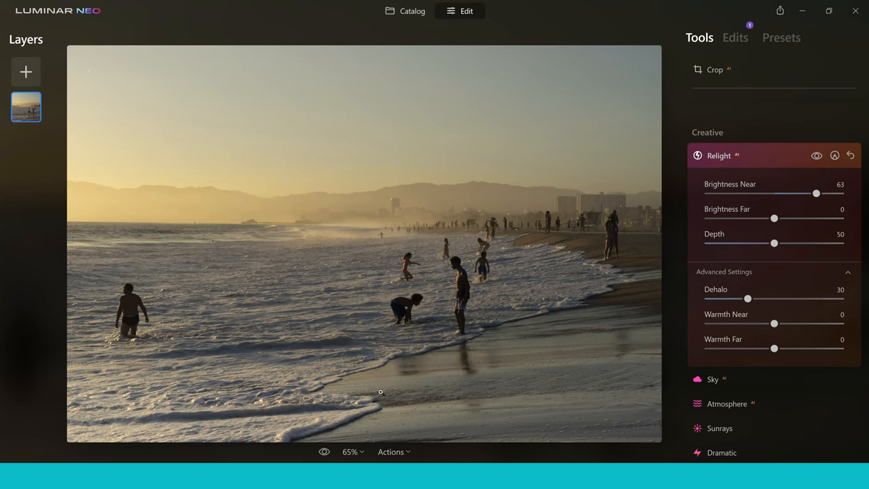
{"action": "mouse_move", "coordinate": [541, 379]}
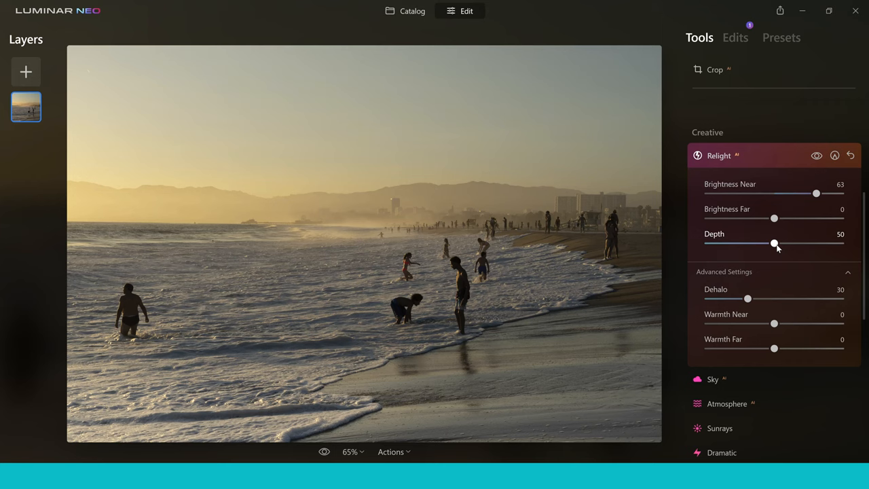
{"action": "left_click_drag", "start_coordinate": [775, 243], "coordinate": [779, 243]}
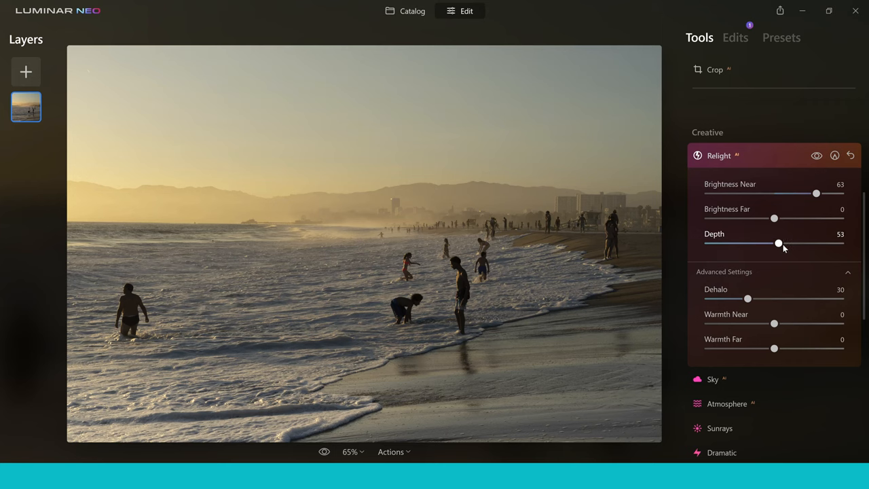
{"action": "left_click_drag", "start_coordinate": [779, 244], "coordinate": [801, 244]}
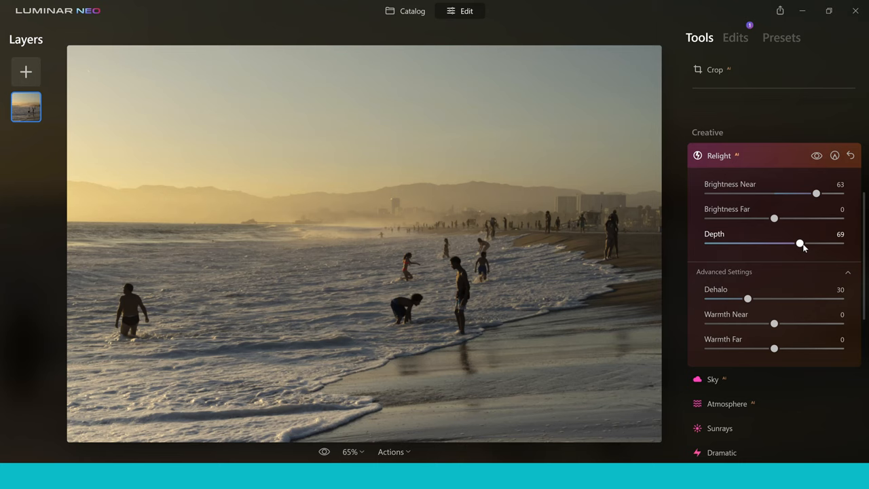
{"action": "left_click_drag", "start_coordinate": [800, 243], "coordinate": [809, 243]}
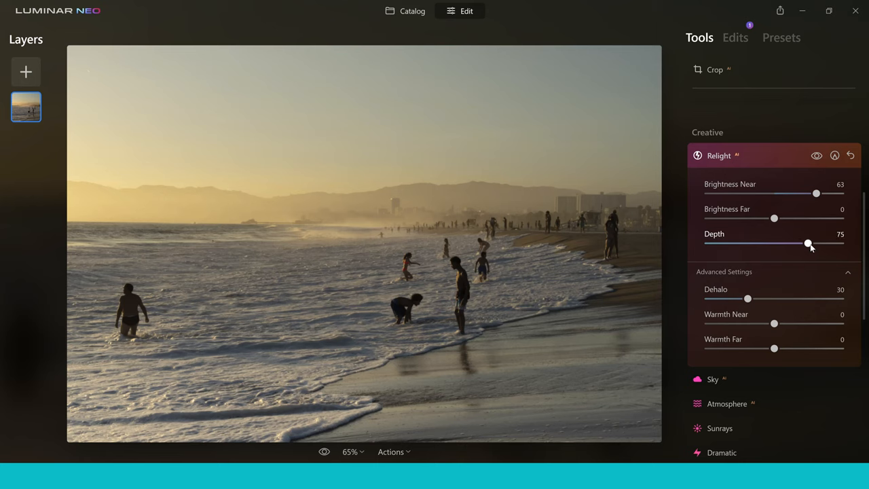
{"action": "mouse_move", "coordinate": [699, 298]}
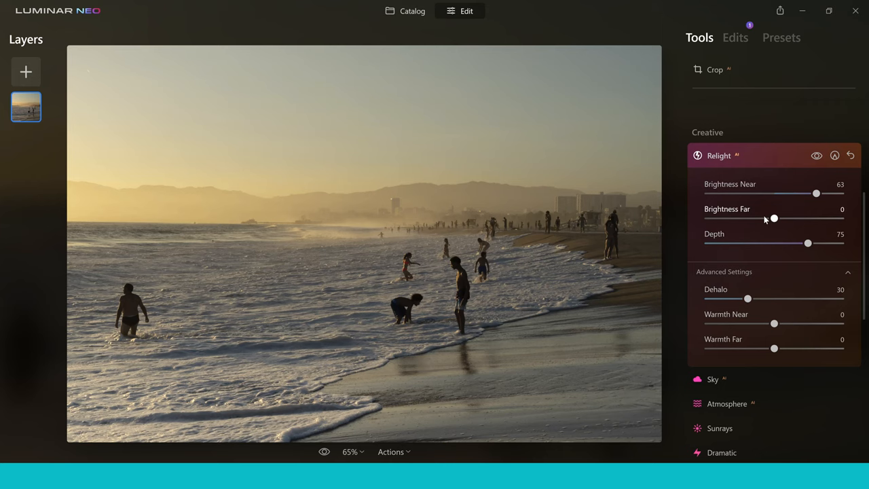
Set Brightness Far to 2, then hide and show the Relight effect to compare.
{"action": "left_click_drag", "start_coordinate": [775, 218], "coordinate": [762, 218]}
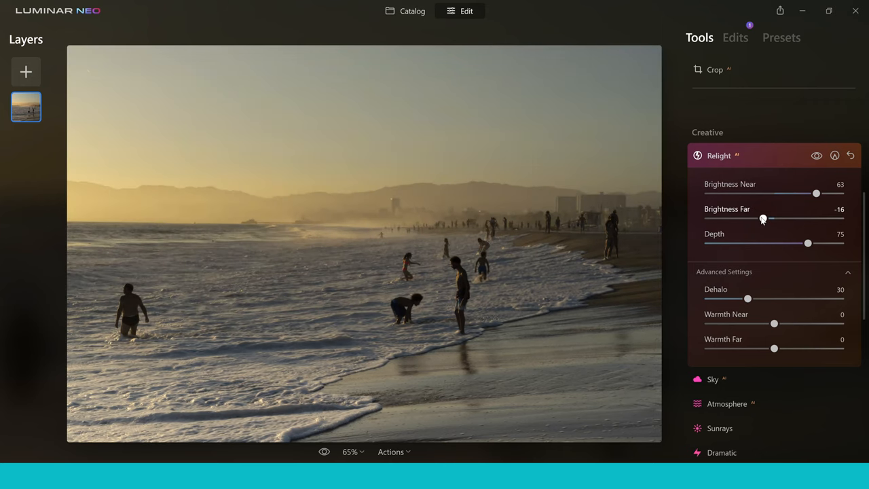
{"action": "left_click_drag", "start_coordinate": [763, 218], "coordinate": [770, 218]}
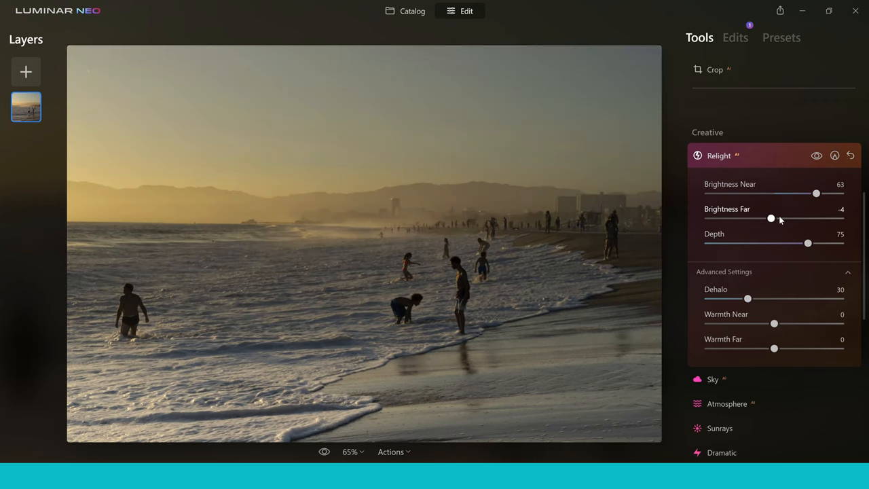
{"action": "left_click_drag", "start_coordinate": [772, 218], "coordinate": [777, 218]}
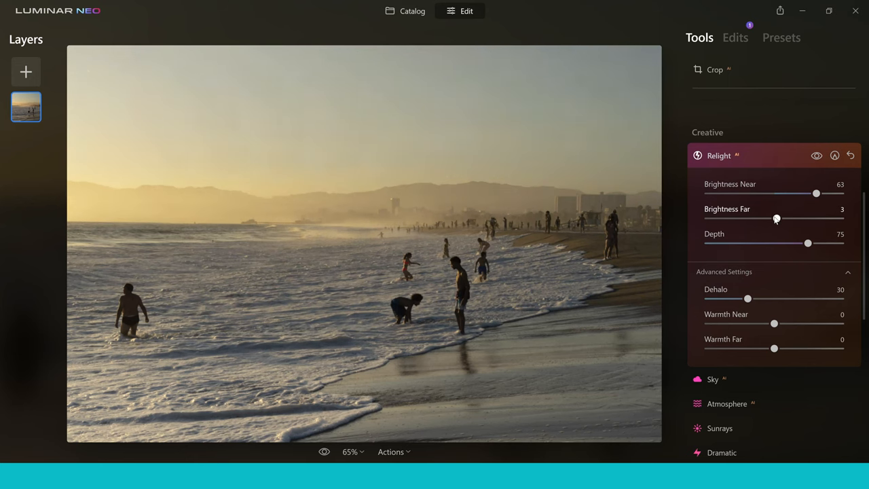
{"action": "left_click_drag", "start_coordinate": [777, 218], "coordinate": [775, 218]}
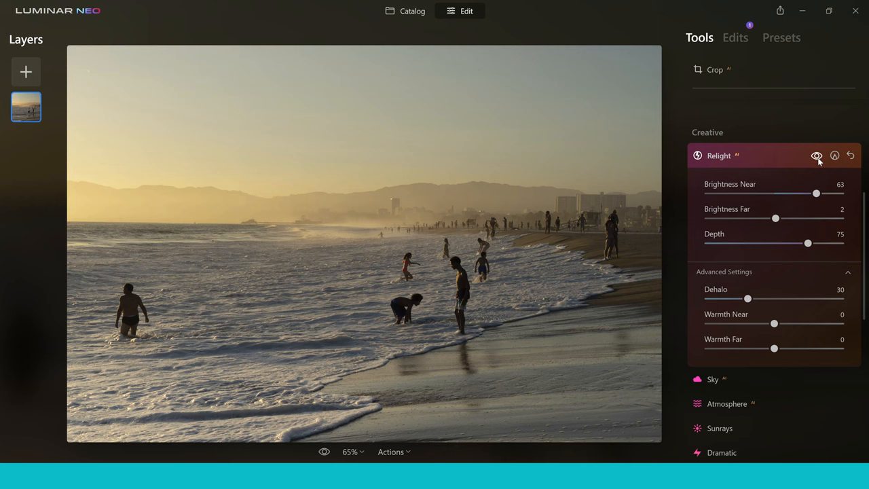
{"action": "left_click", "coordinate": [817, 156]}
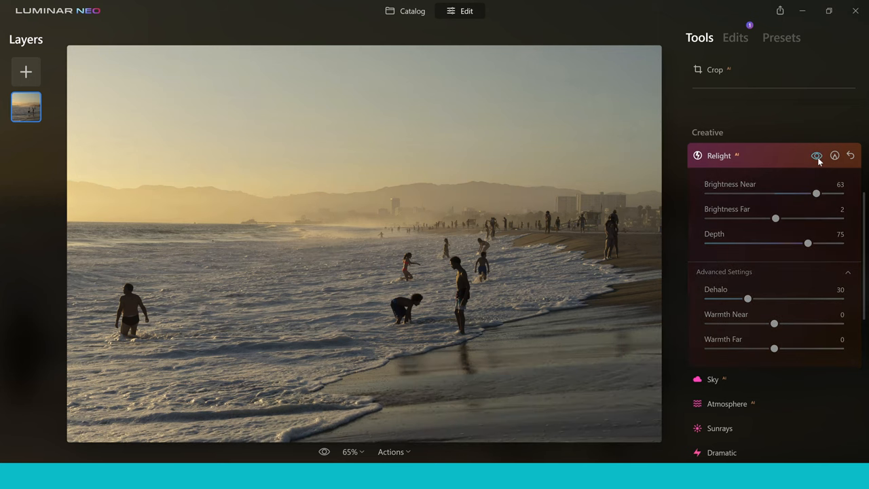
{"action": "left_click", "coordinate": [818, 155]}
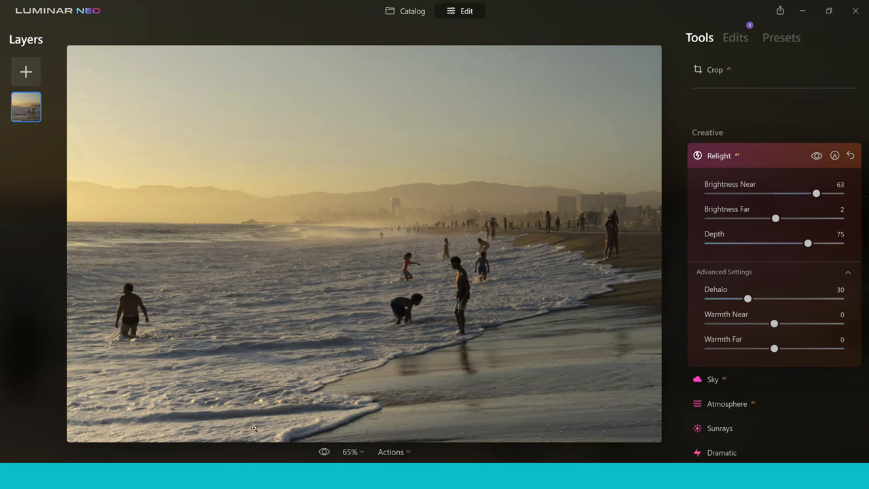
{"action": "mouse_move", "coordinate": [332, 398]}
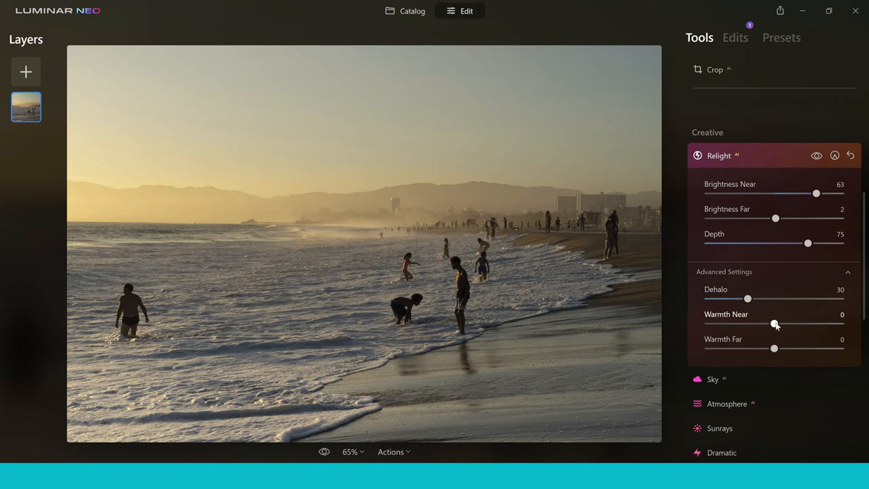
Set Relight Warmth Near to 18, collapse the Relight panel, and return to the catalog.
{"action": "left_click_drag", "start_coordinate": [774, 324], "coordinate": [790, 324]}
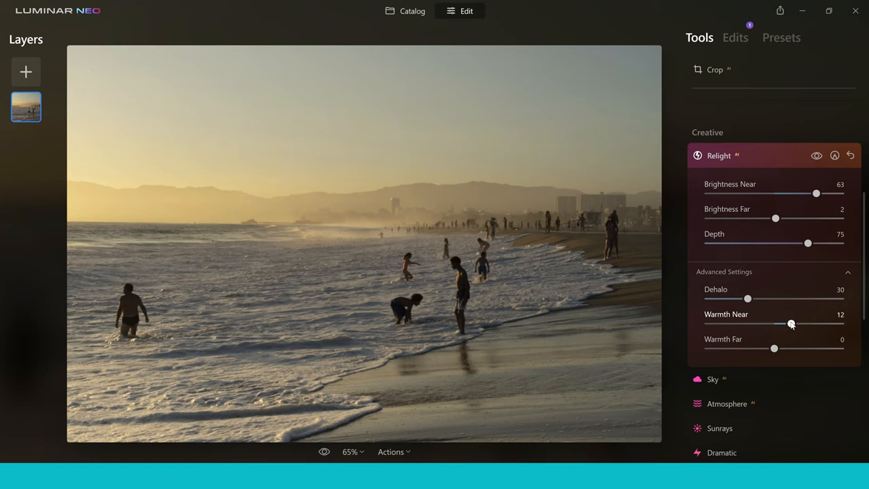
{"action": "left_click_drag", "start_coordinate": [790, 324], "coordinate": [795, 324]}
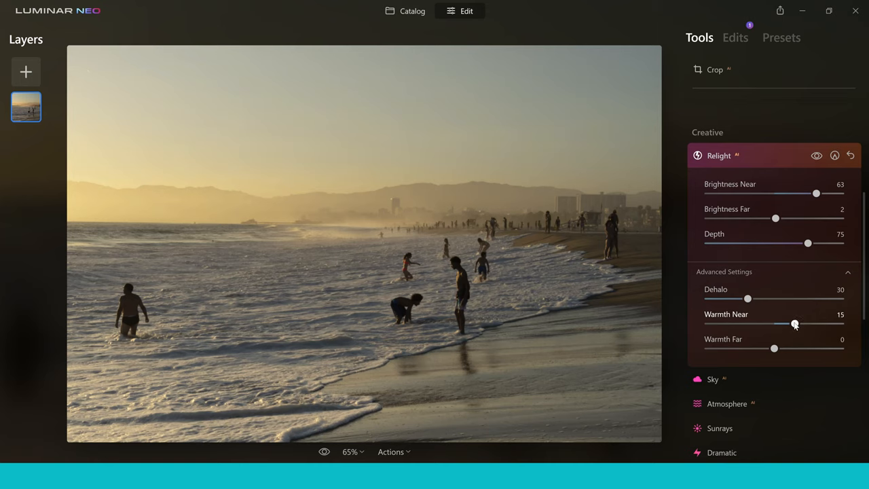
{"action": "left_click_drag", "start_coordinate": [794, 324], "coordinate": [799, 325]}
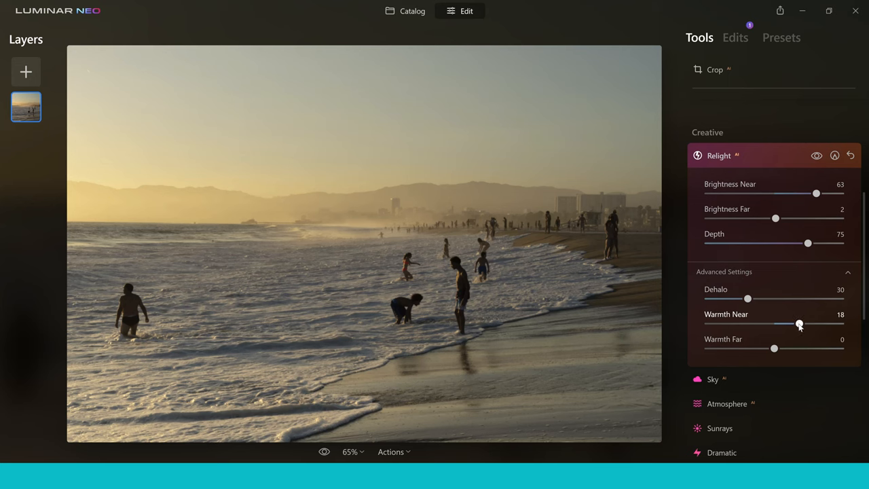
{"action": "mouse_move", "coordinate": [318, 335]}
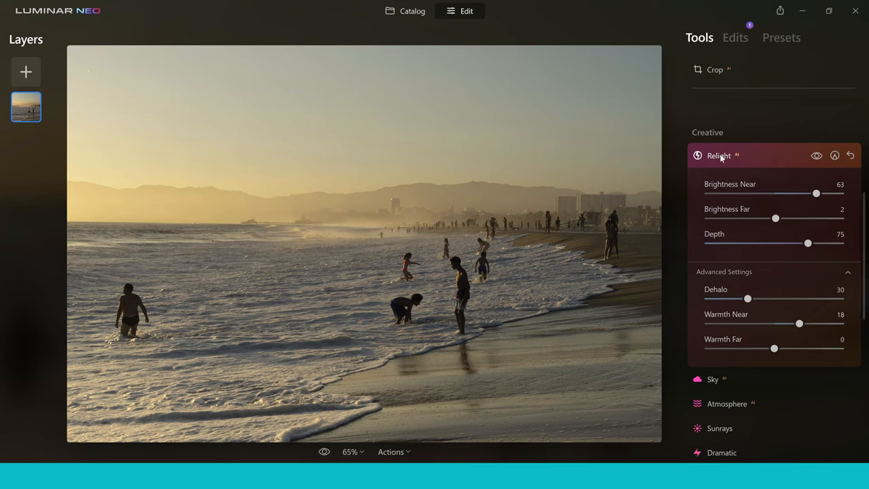
{"action": "left_click", "coordinate": [719, 156]}
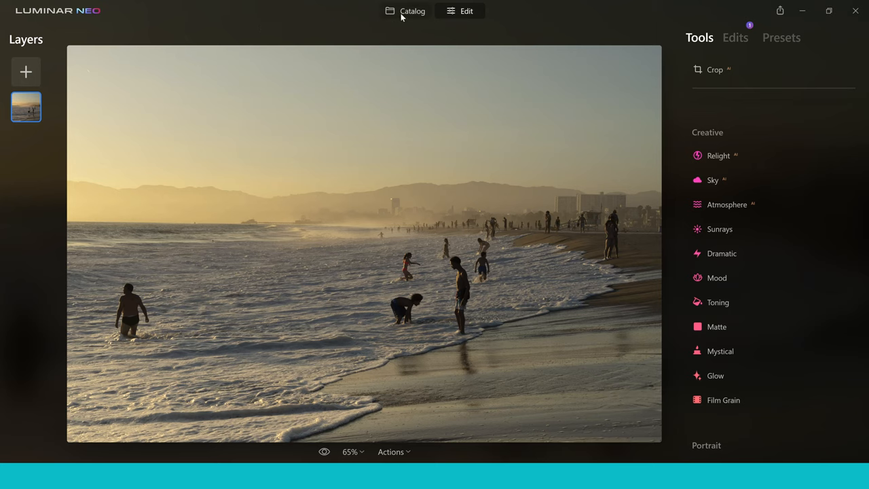
{"action": "left_click", "coordinate": [412, 11]}
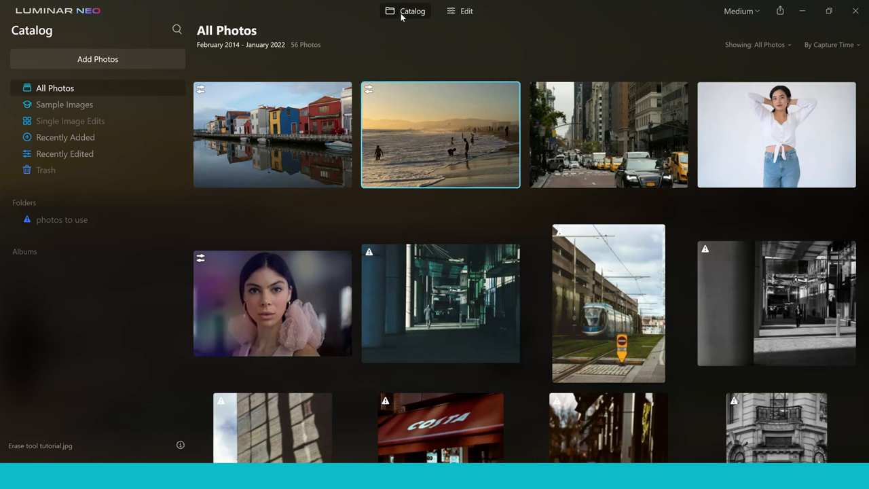